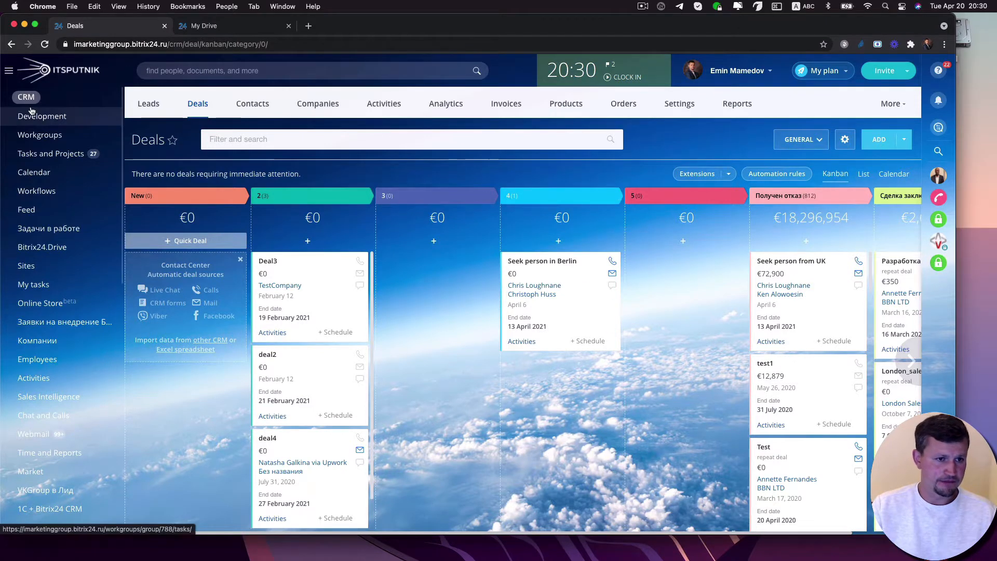
- Show the webmail Signatures list via the mailbox gear menu's Edit signature option
{"action": "scroll", "scroll_direction": "down", "scroll_amount": 3}
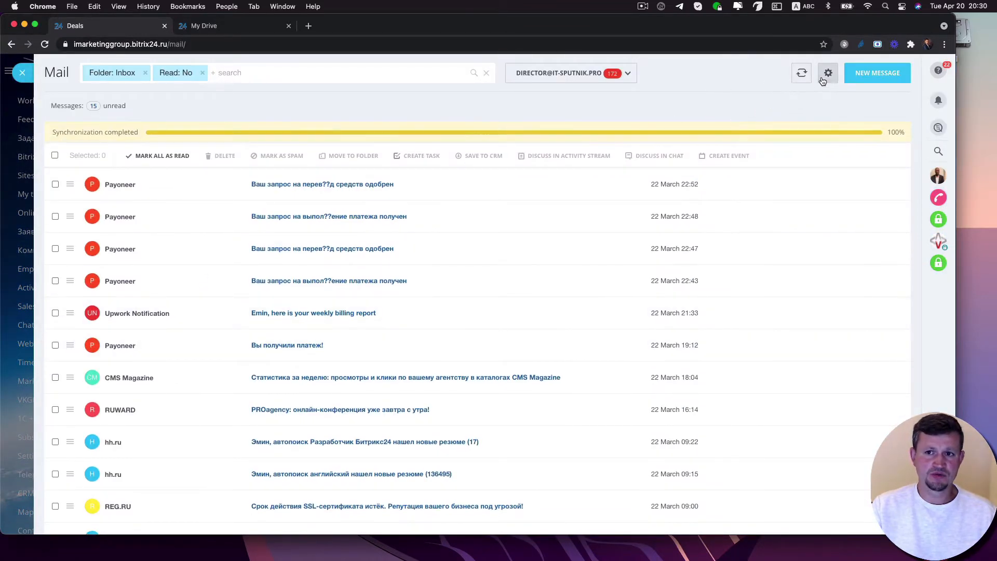
{"action": "left_click", "coordinate": [828, 73]}
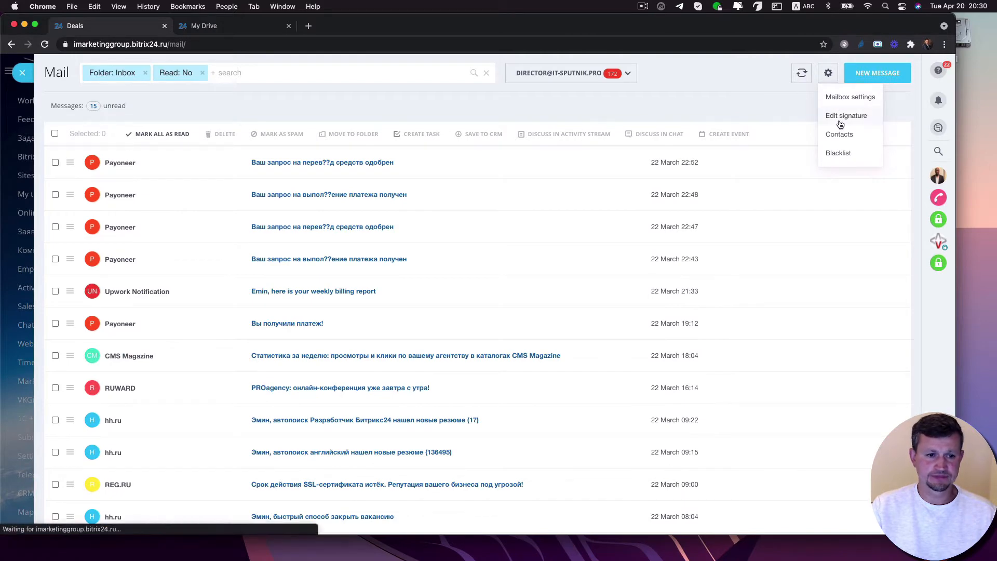
{"action": "left_click", "coordinate": [847, 115]}
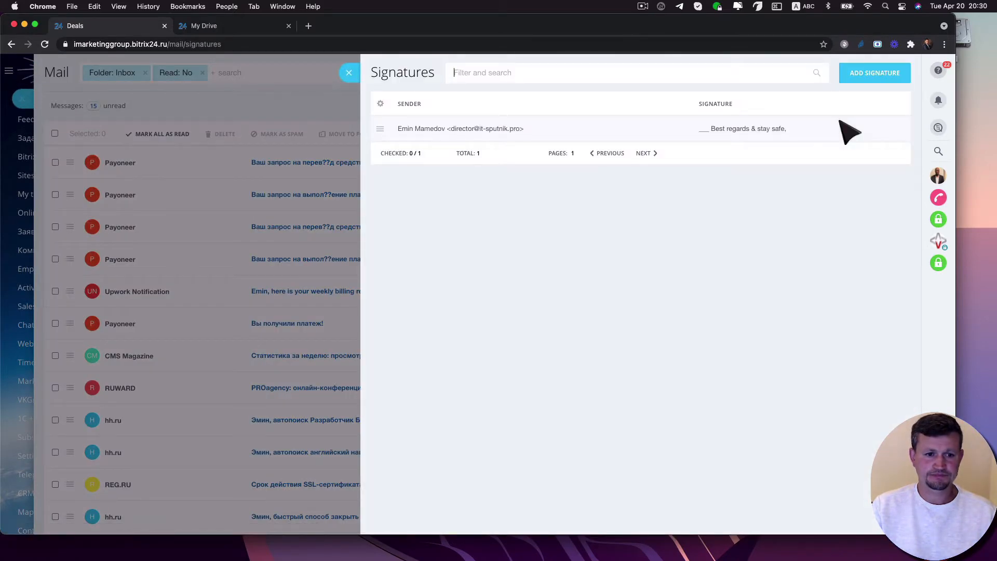
{"action": "mouse_move", "coordinate": [749, 242]}
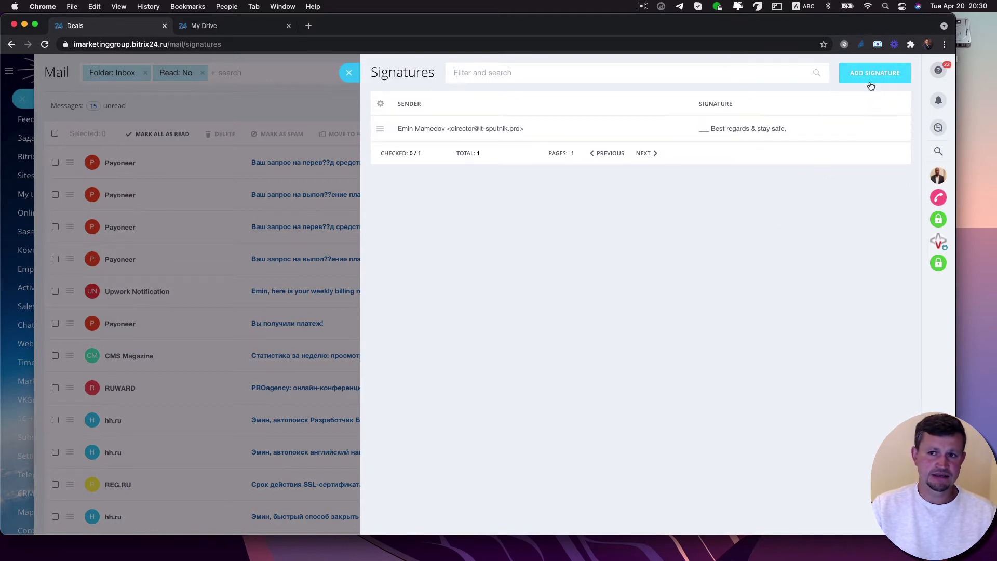
- Start a new signature and leave Link to sender unticked for now
{"action": "left_click", "coordinate": [875, 72]}
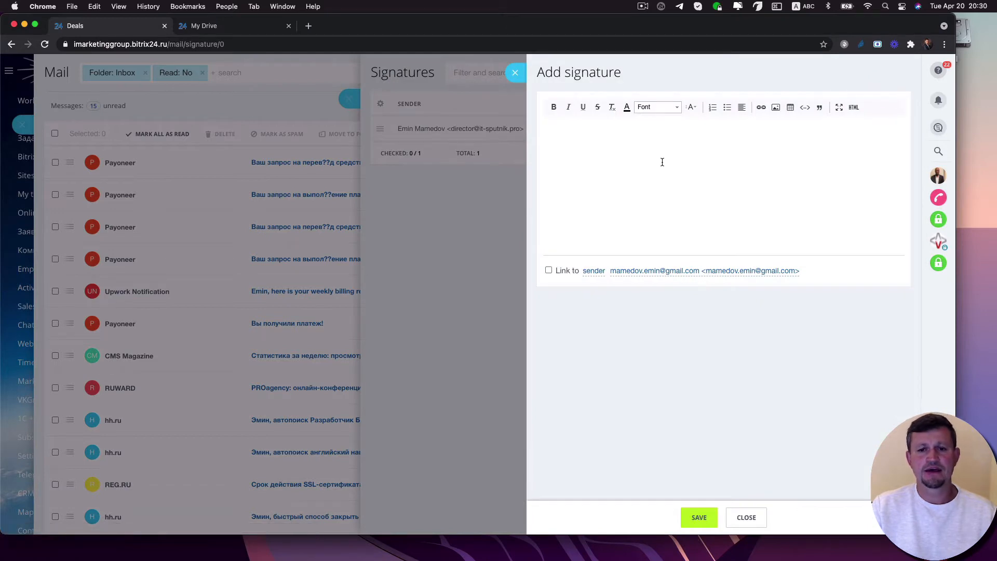
{"action": "left_click", "coordinate": [549, 270]}
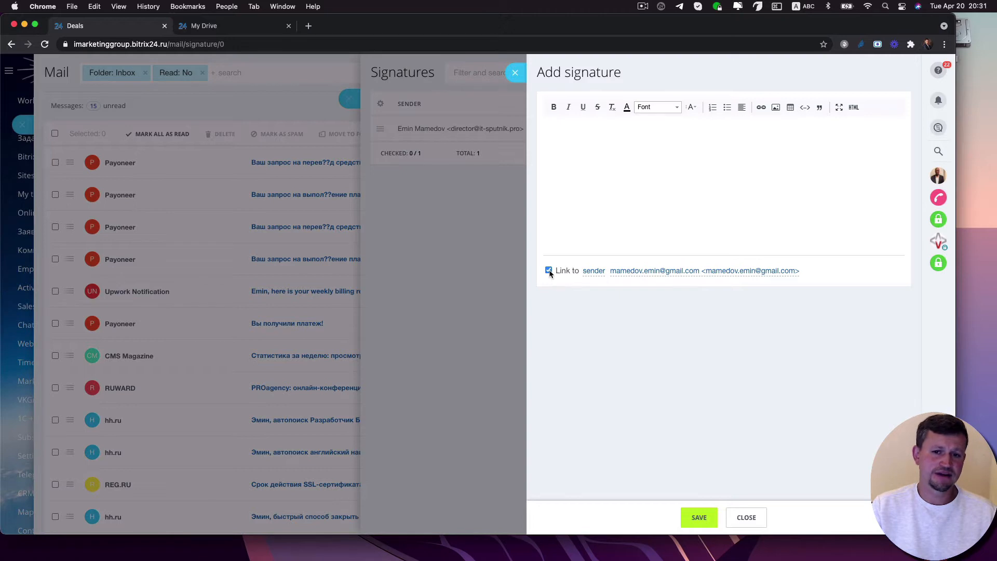
{"action": "left_click", "coordinate": [548, 270]}
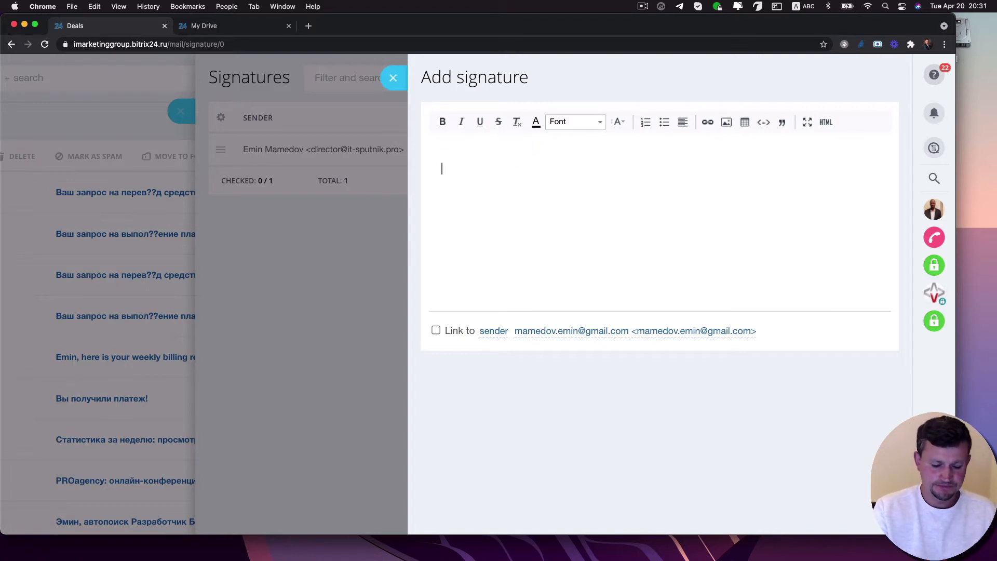
- Enter 'Thanks,' and 'Emin' on two lines and check the raw HTML view briefly
{"action": "type", "text": "Tba"}
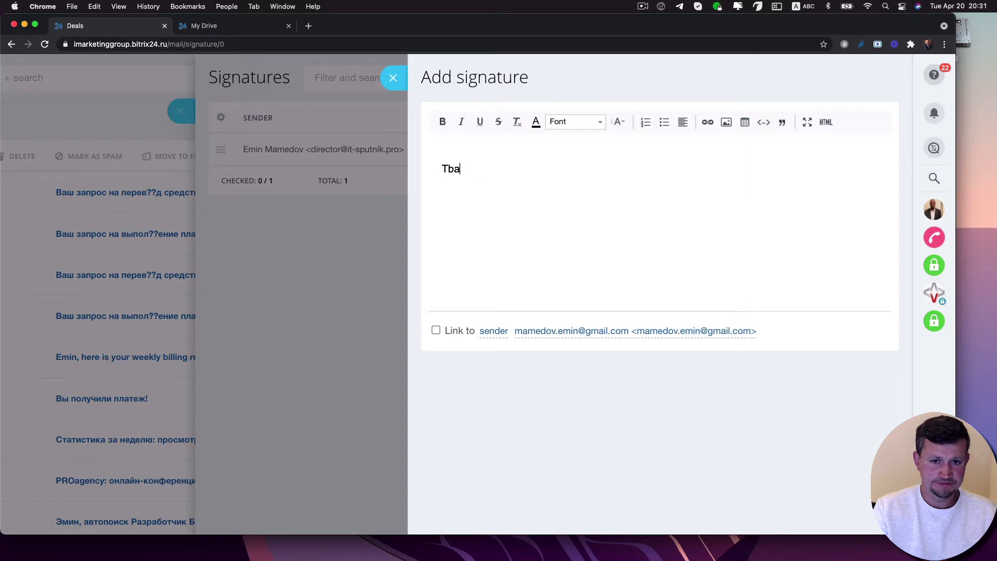
{"action": "type", "text": "nak,"}
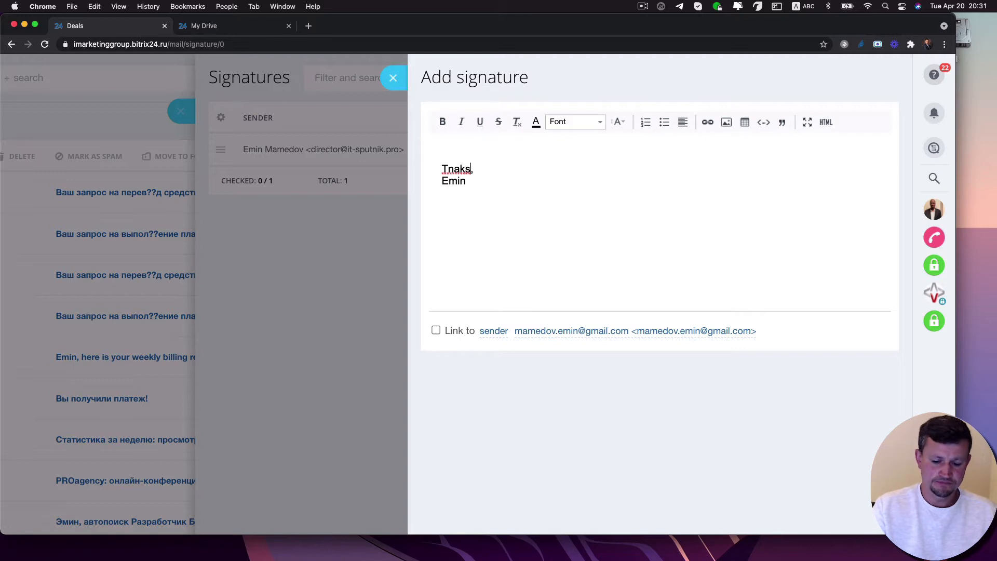
{"action": "type", "text": "Thank"}
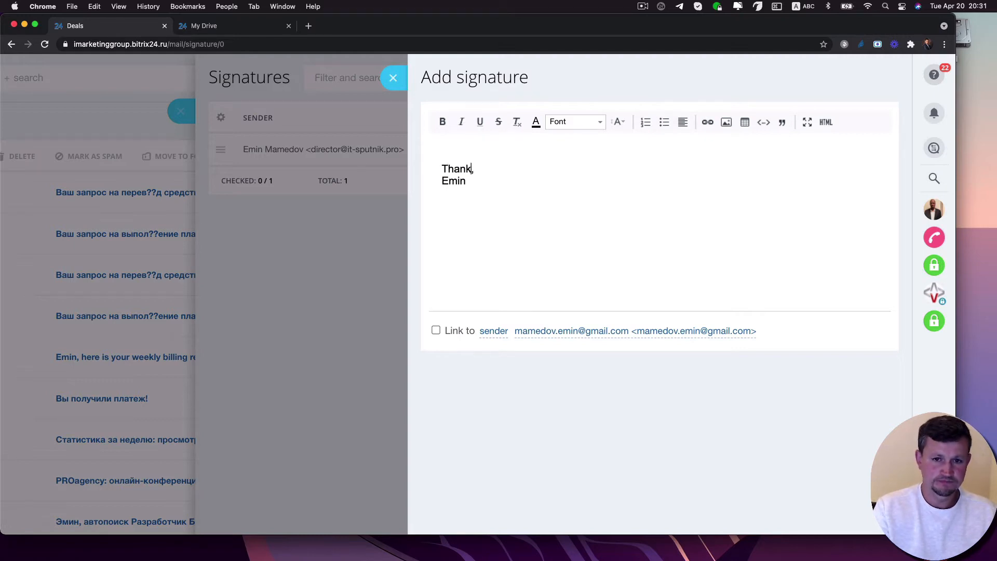
{"action": "type", "text": "s"}
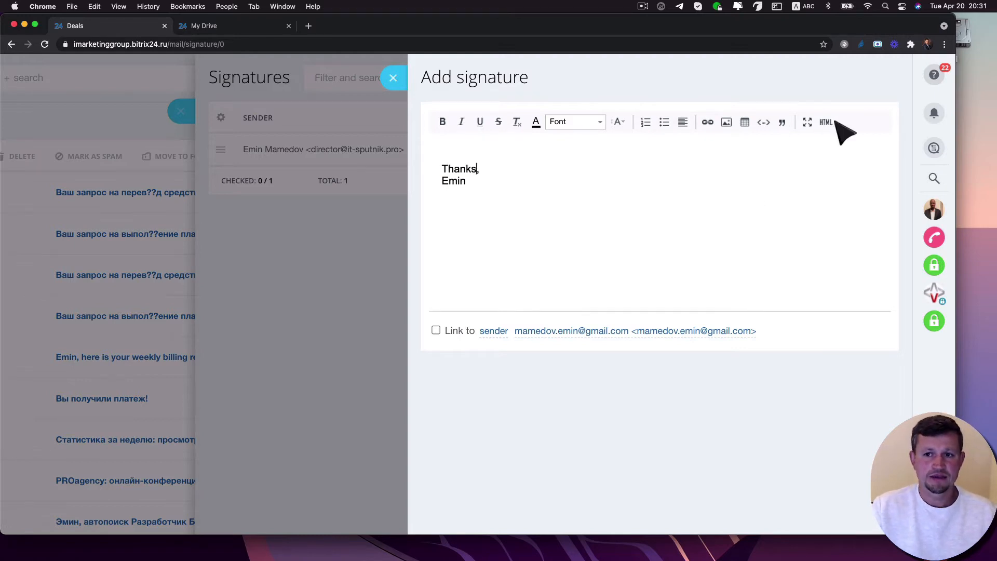
{"action": "left_click", "coordinate": [826, 122]}
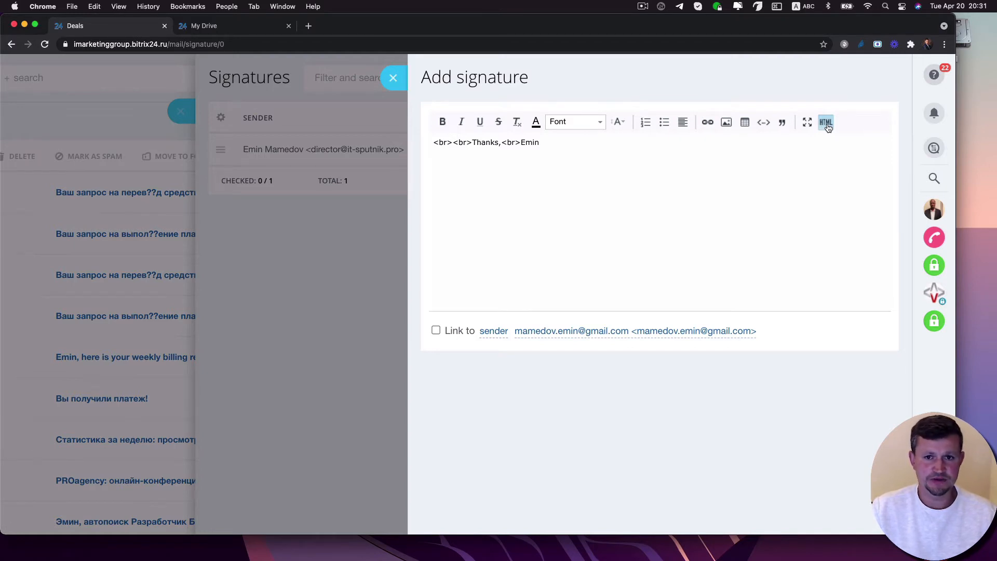
{"action": "left_click", "coordinate": [826, 122]}
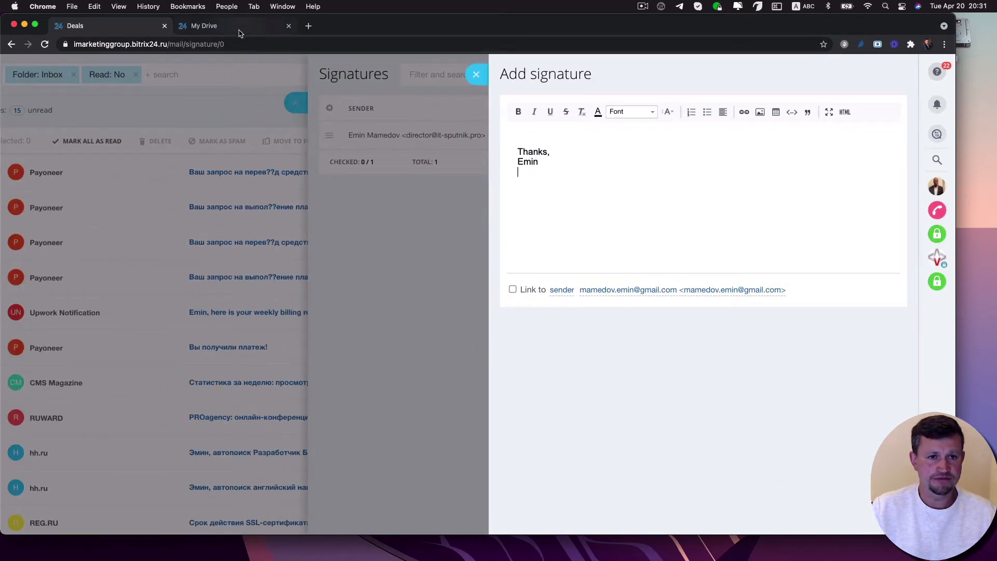
- Get a public link for facebook.png in My Drive's Подпись IT-Sputnik folder
{"action": "left_click", "coordinate": [204, 24]}
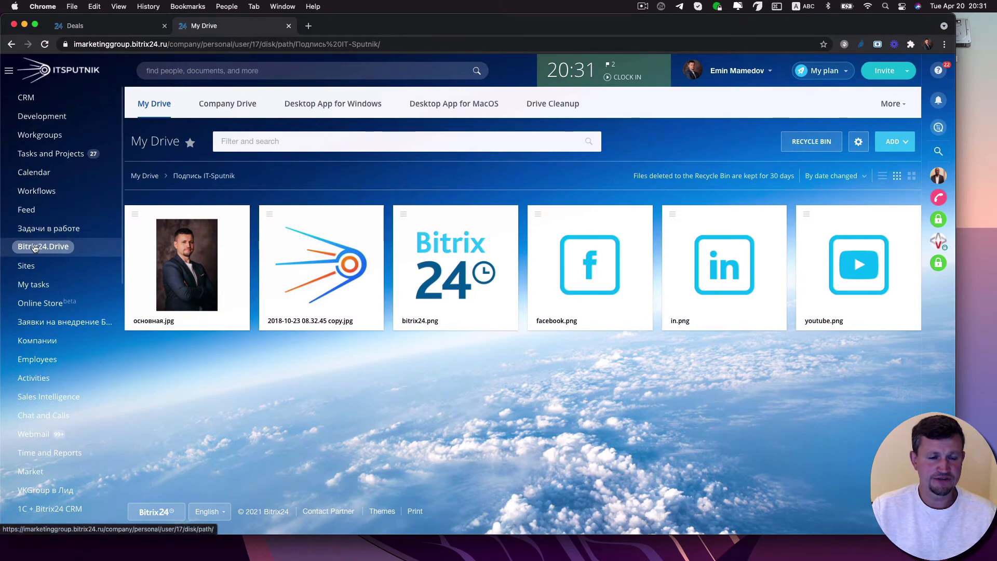
{"action": "left_click", "coordinate": [154, 102]}
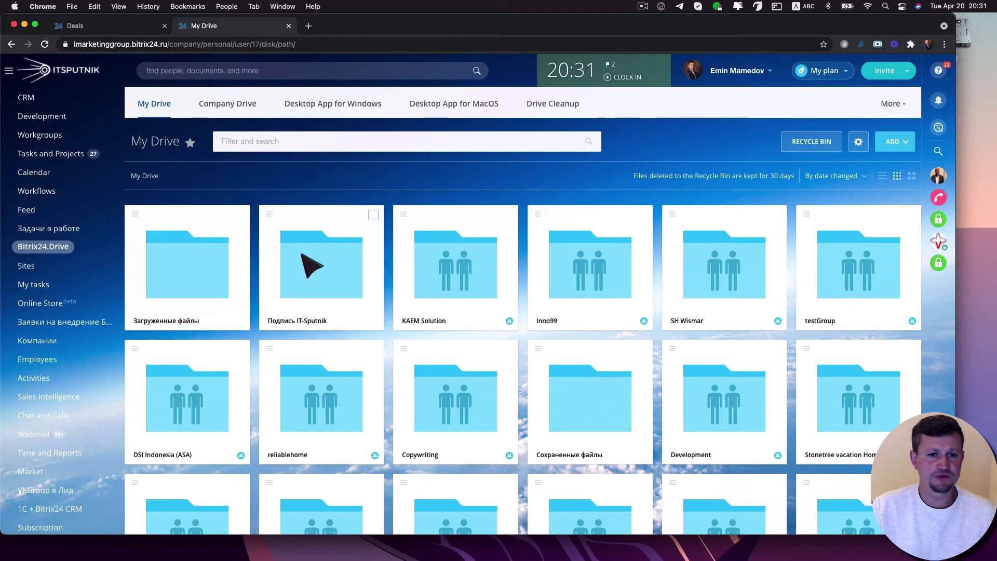
{"action": "double_click", "coordinate": [321, 265]}
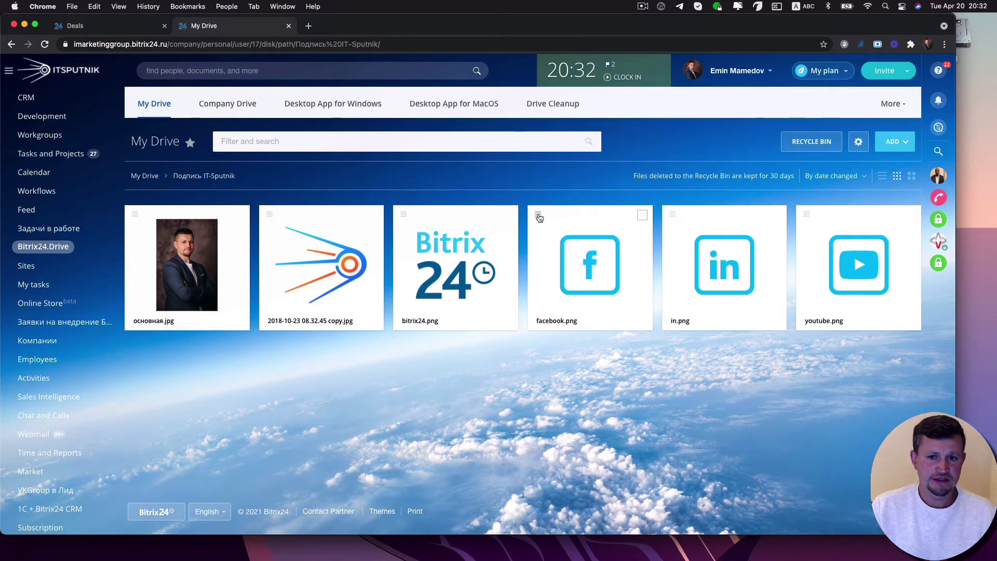
{"action": "left_click", "coordinate": [539, 215]}
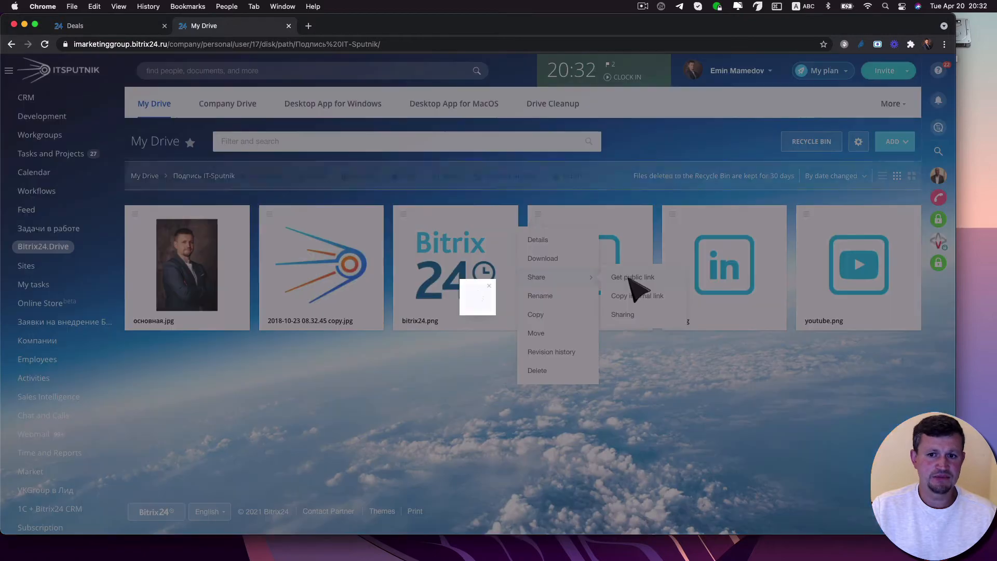
{"action": "left_click", "coordinate": [633, 276]}
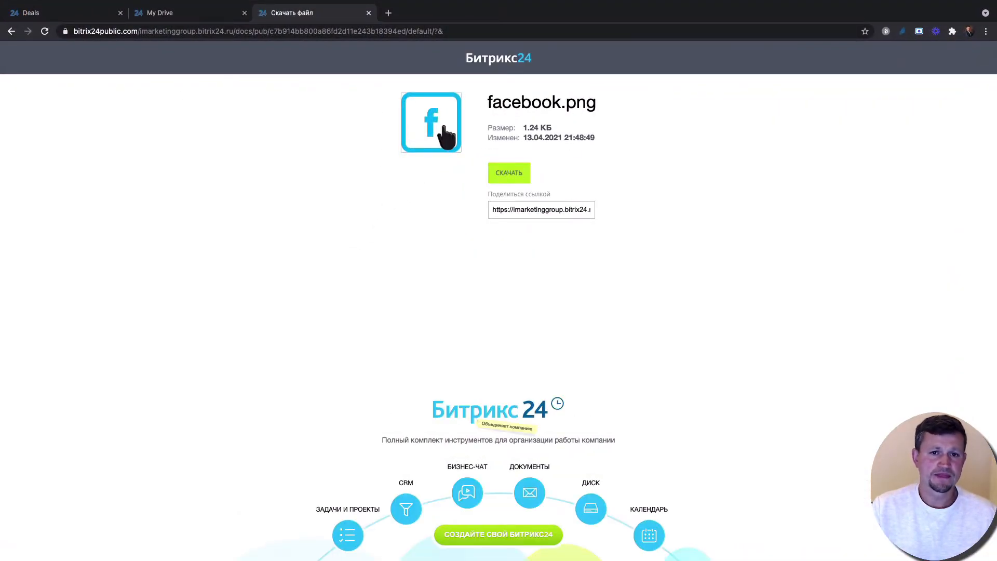
- View facebook.png as a standalone image, then return to the Add signature form
{"action": "left_click", "coordinate": [430, 122]}
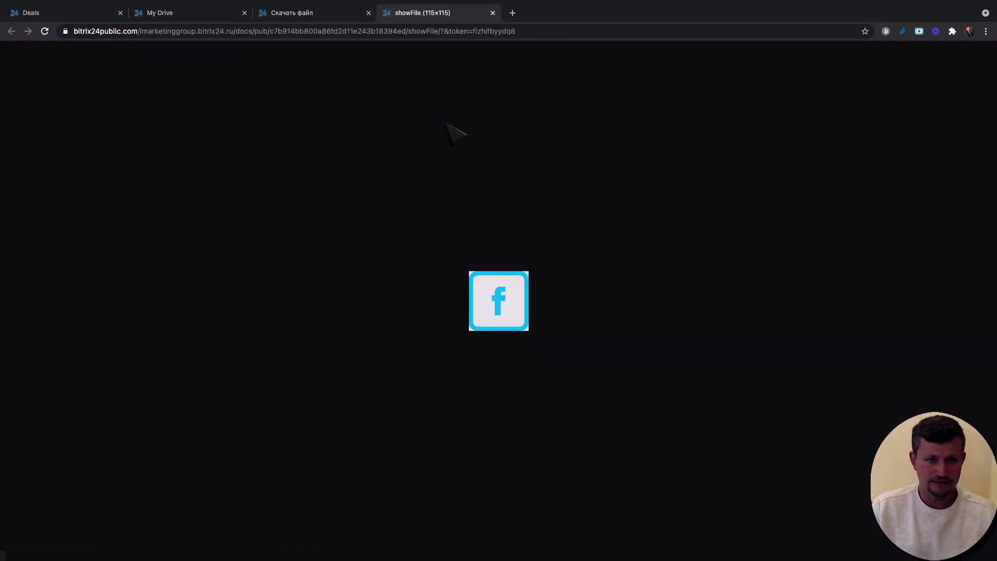
{"action": "left_click", "coordinate": [293, 30]}
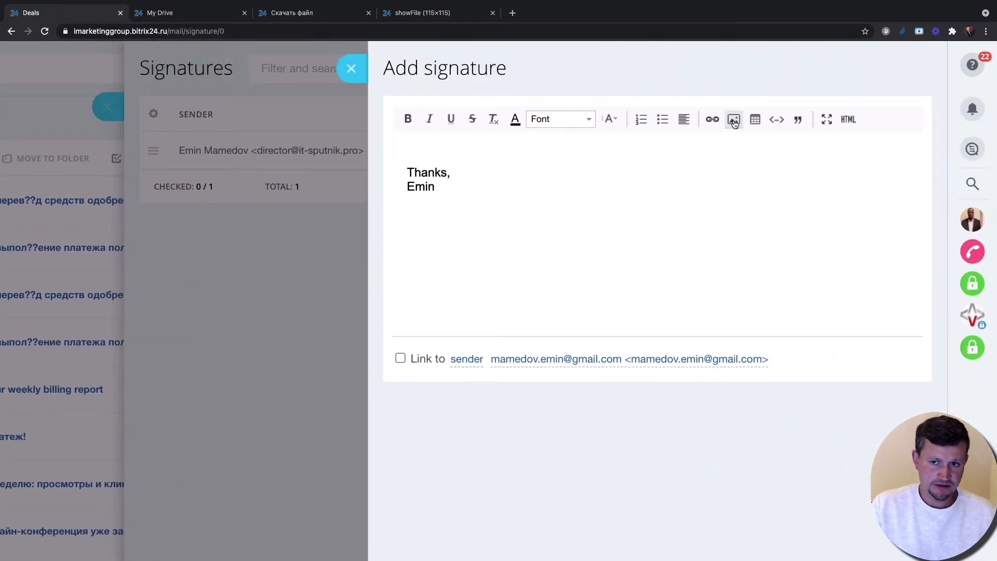
- Insert the Facebook icon from its public showFile URL at 20% size below 'Thanks, Emin'
{"action": "left_click", "coordinate": [733, 118]}
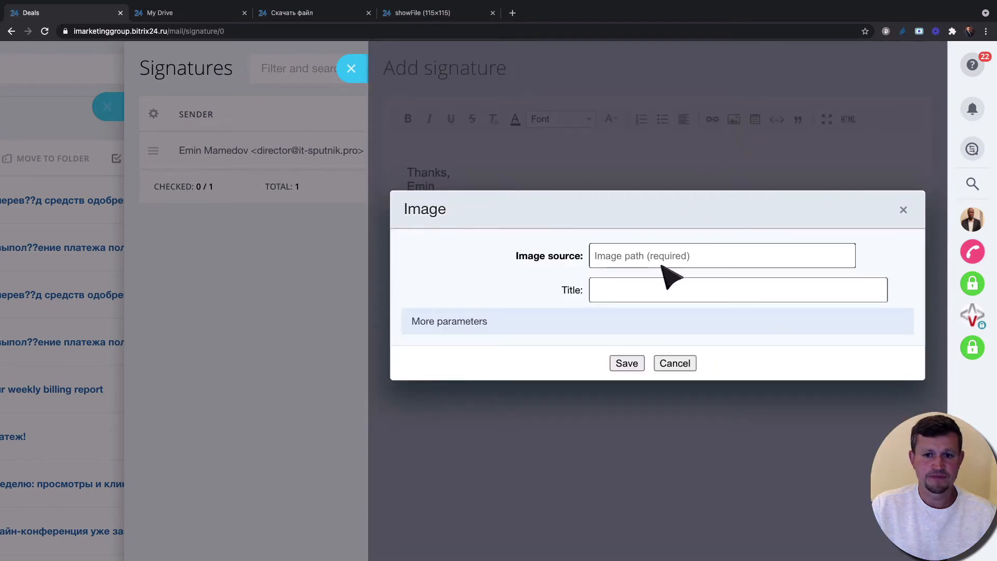
{"action": "mouse_move", "coordinate": [674, 273]}
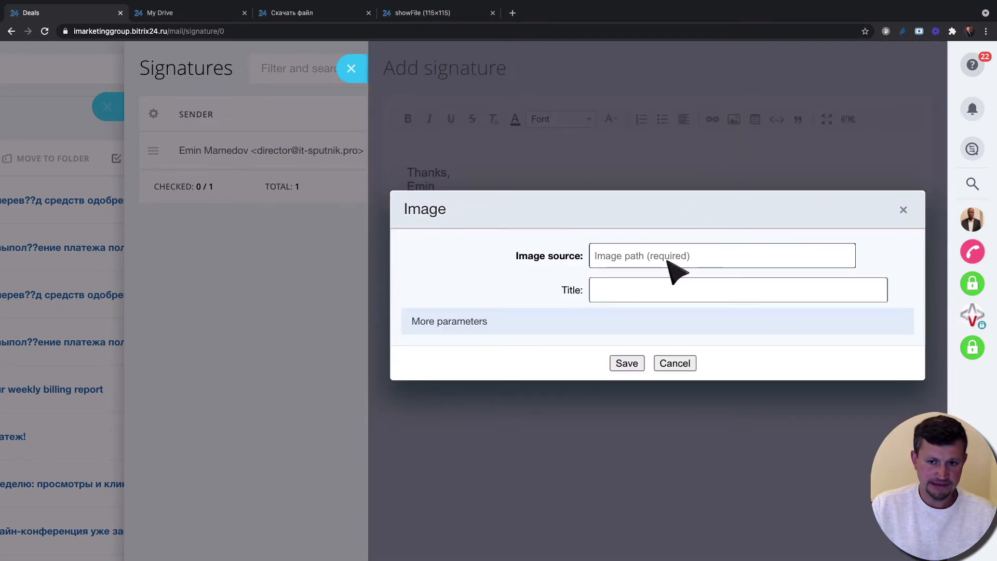
{"action": "type", "text": "'pub/c7b914bb800a86fd2d11e243b18394ed/showFile/?&token=fizhifbyydq8"}
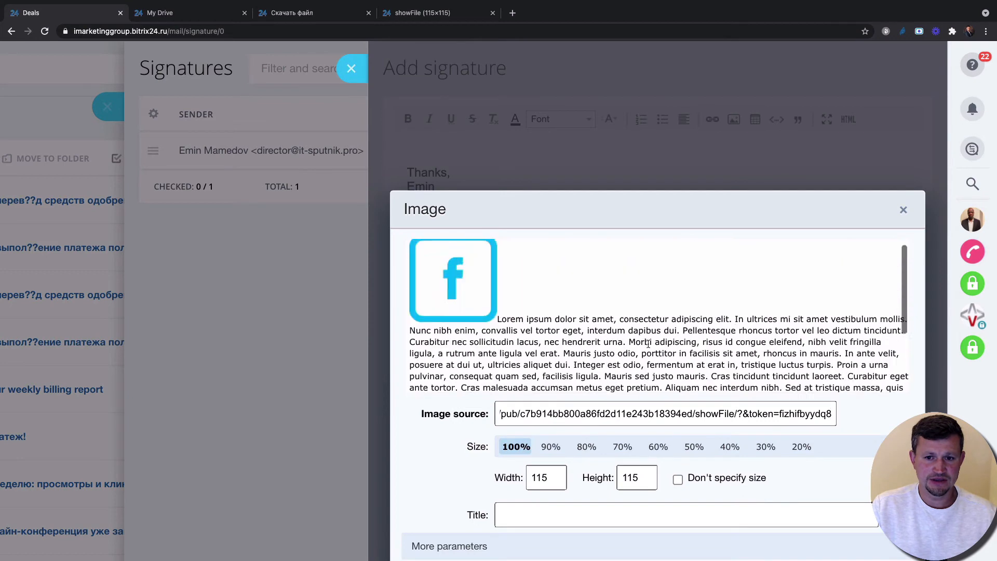
{"action": "scroll", "scroll_direction": "down", "scroll_amount": 3}
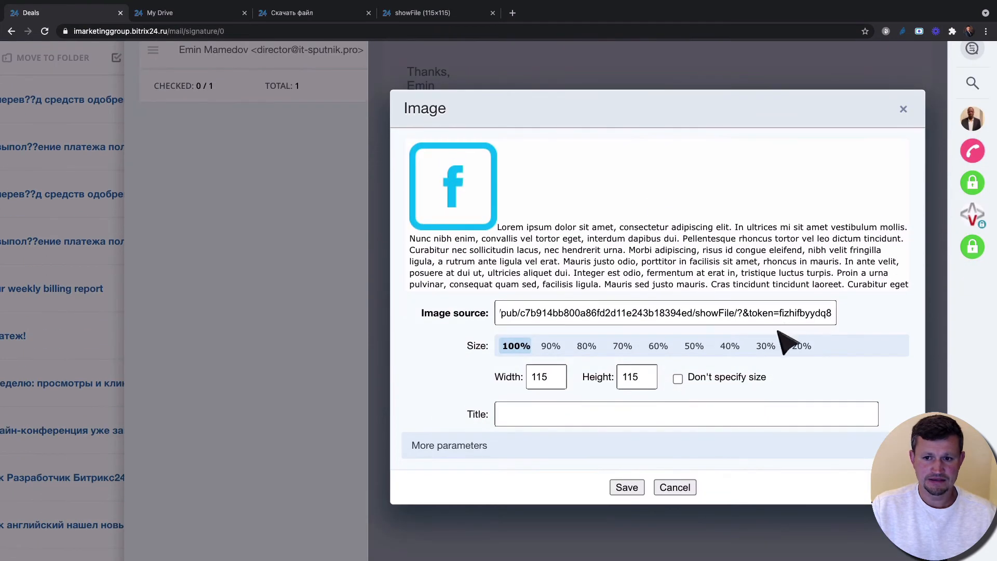
{"action": "left_click", "coordinate": [625, 488]}
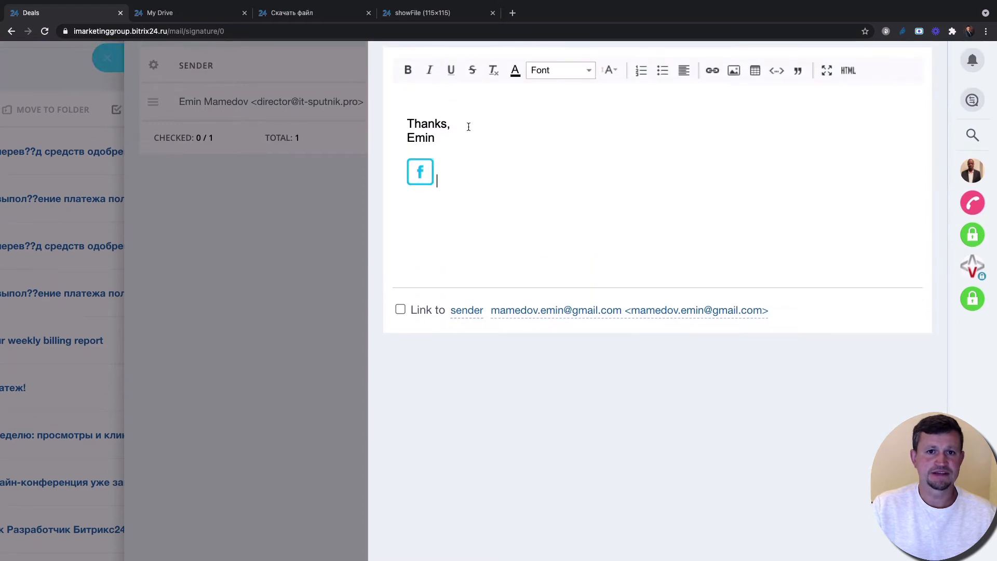
{"action": "left_click", "coordinate": [293, 12]}
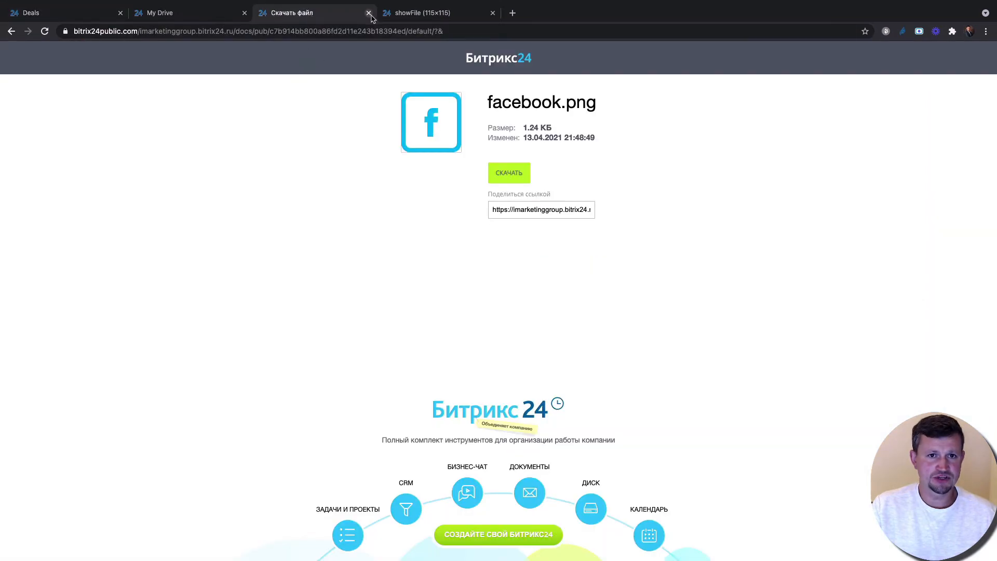
- Get a public direct link to the IT-Sputnik logo image and return to the signature draft
{"action": "left_click", "coordinate": [368, 13]}
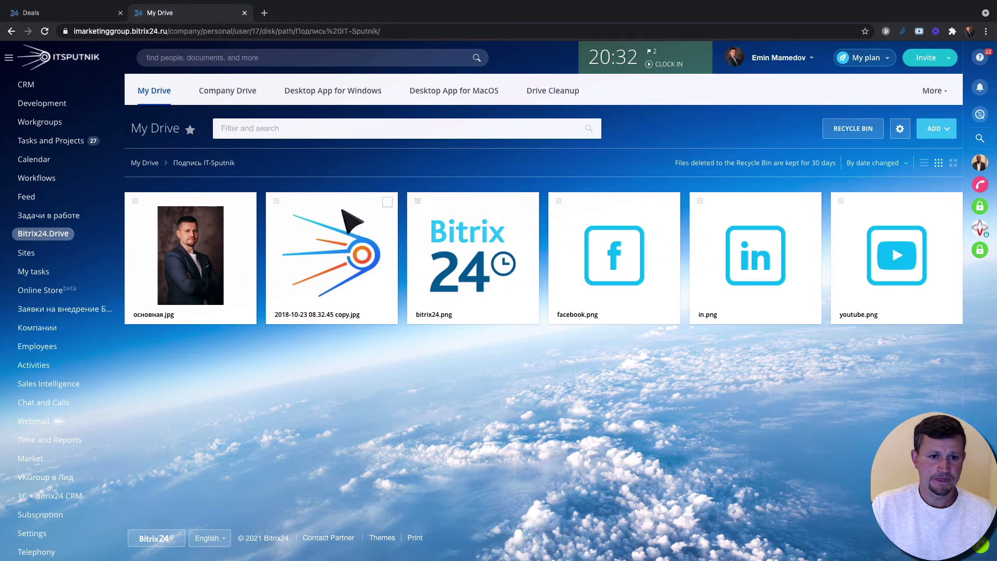
{"action": "left_click", "coordinate": [276, 202]}
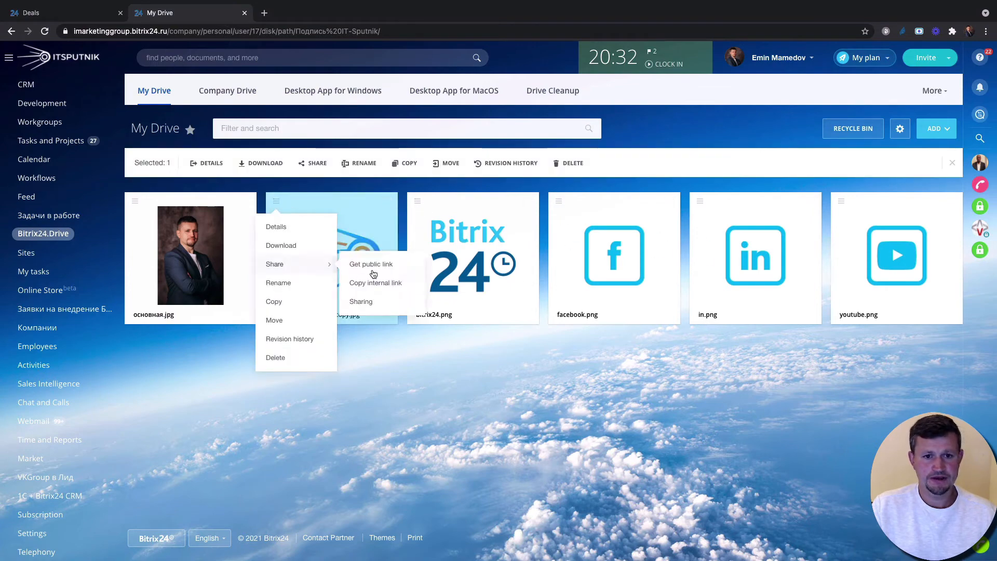
{"action": "left_click", "coordinate": [370, 264]}
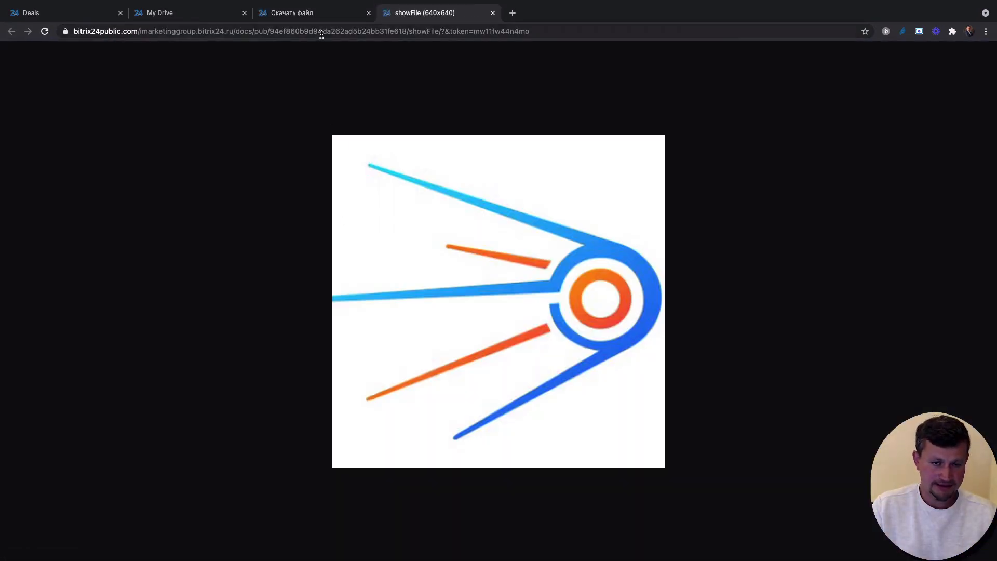
{"action": "left_click", "coordinate": [299, 30]}
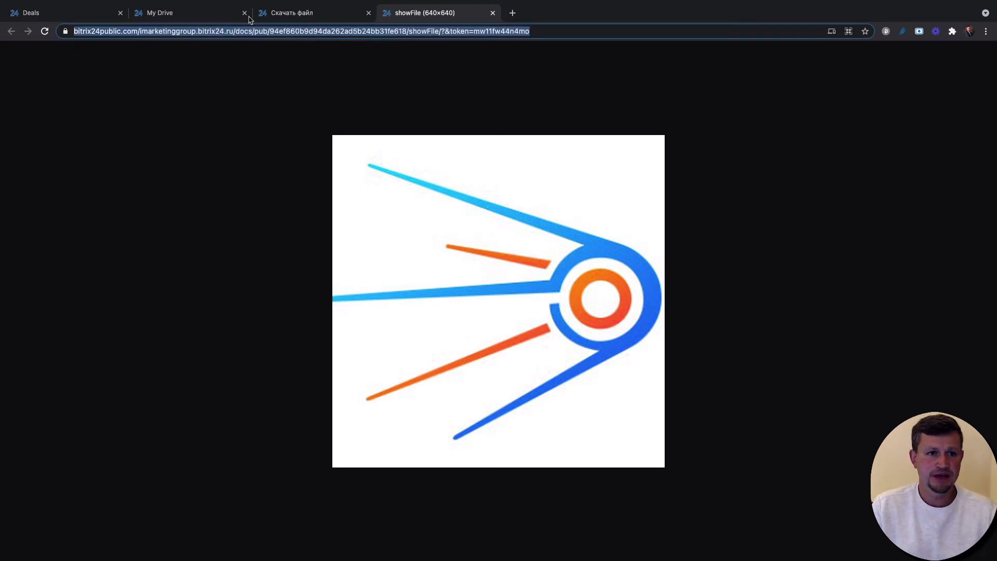
{"action": "left_click", "coordinate": [30, 13]}
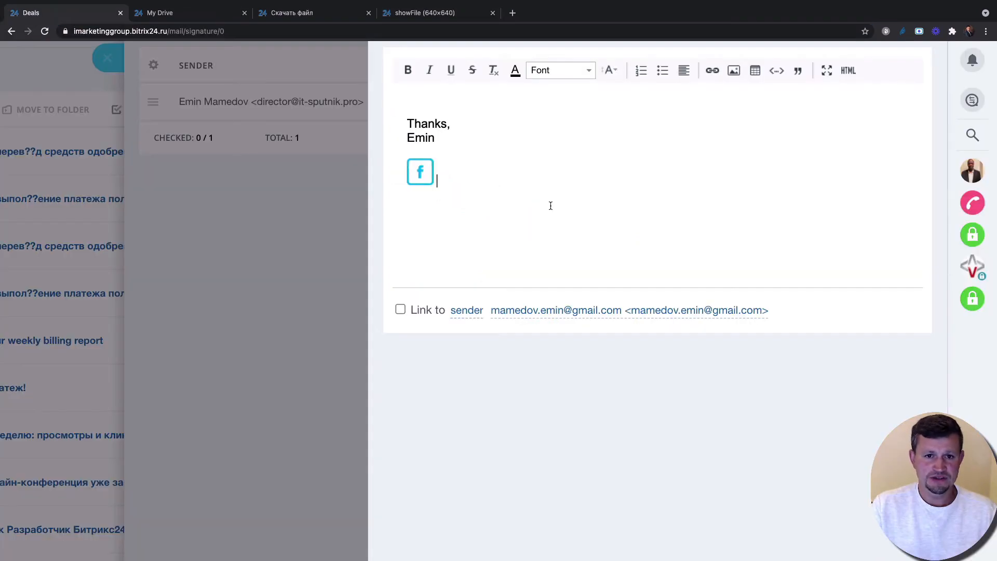
- Insert the IT-Sputnik logo from its showFile URL beside the Facebook icon at 20% size
{"action": "left_click", "coordinate": [734, 69]}
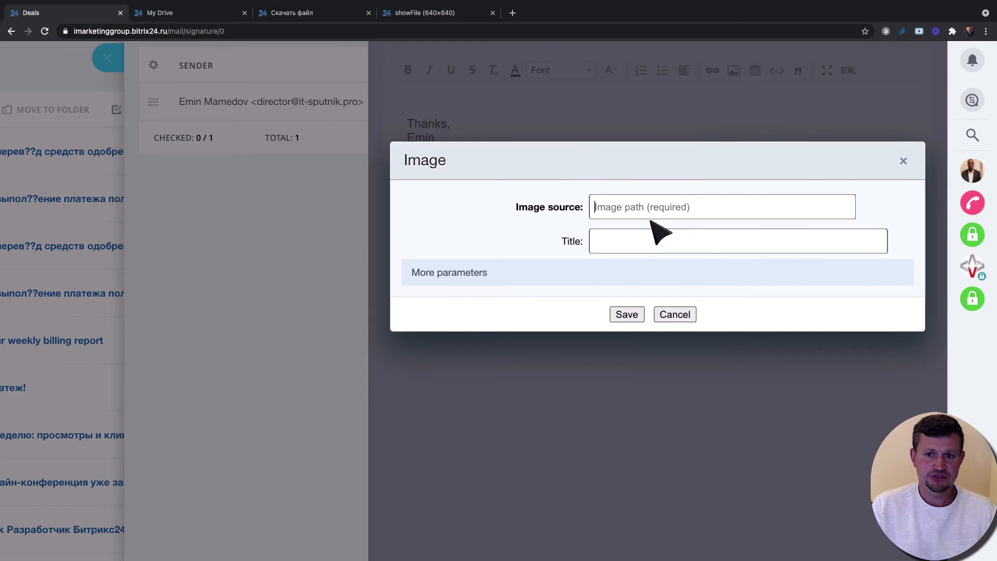
{"action": "type", "text": "/94ef860b9d94da262ad5b24bb31fe618/showFile/?&token=mw11fw44n4mq"}
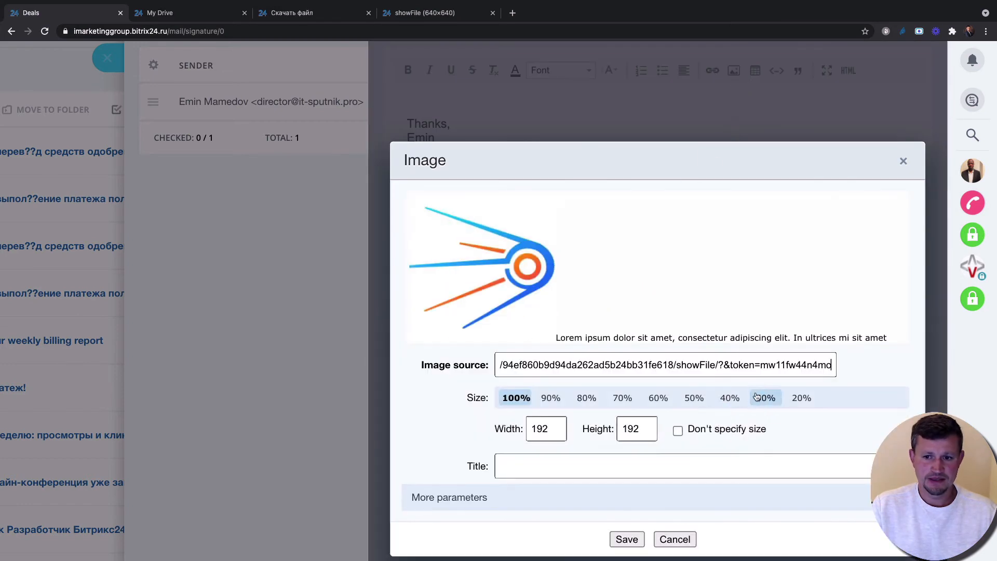
{"action": "left_click", "coordinate": [626, 539]}
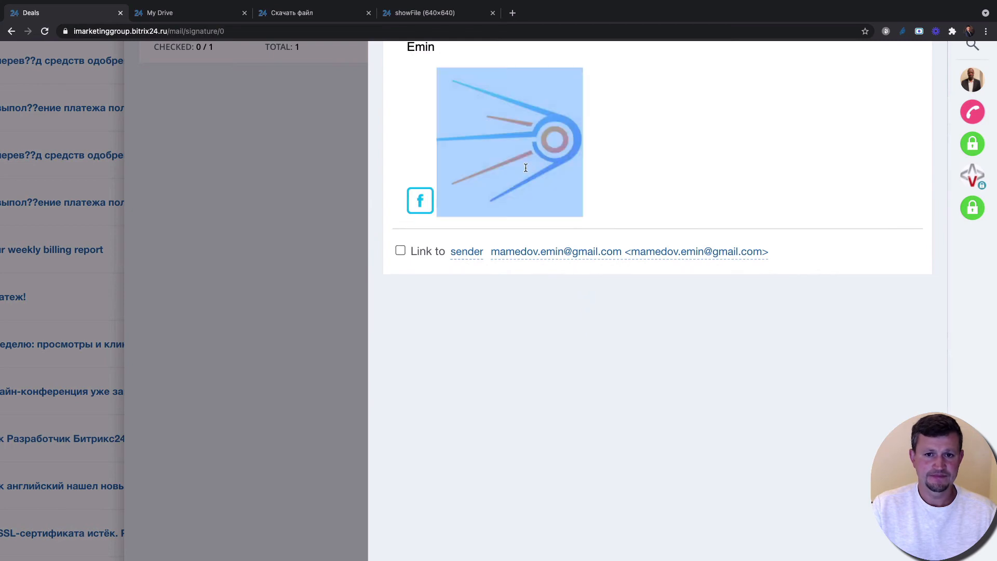
{"action": "double_click", "coordinate": [509, 141]}
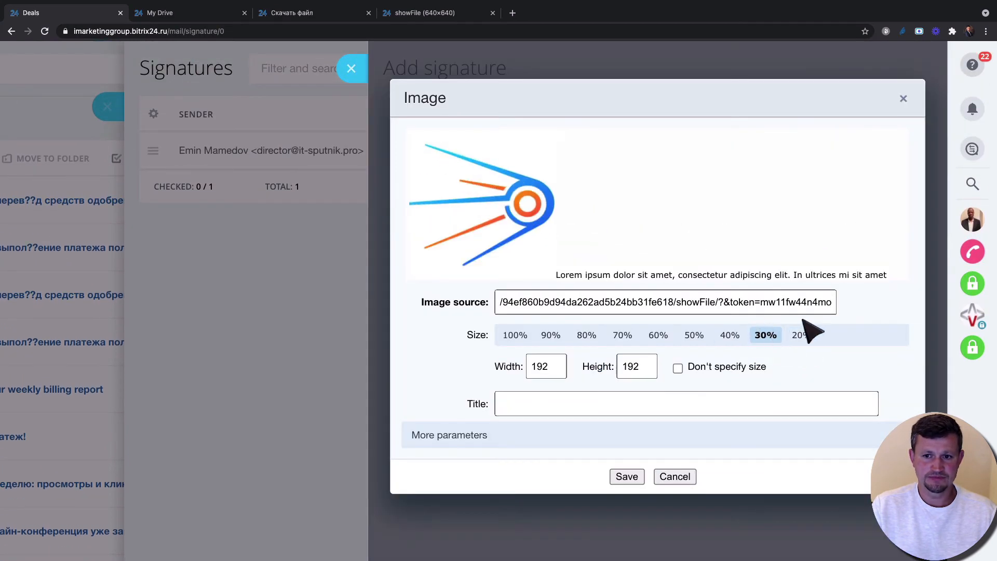
{"action": "left_click", "coordinate": [801, 334]}
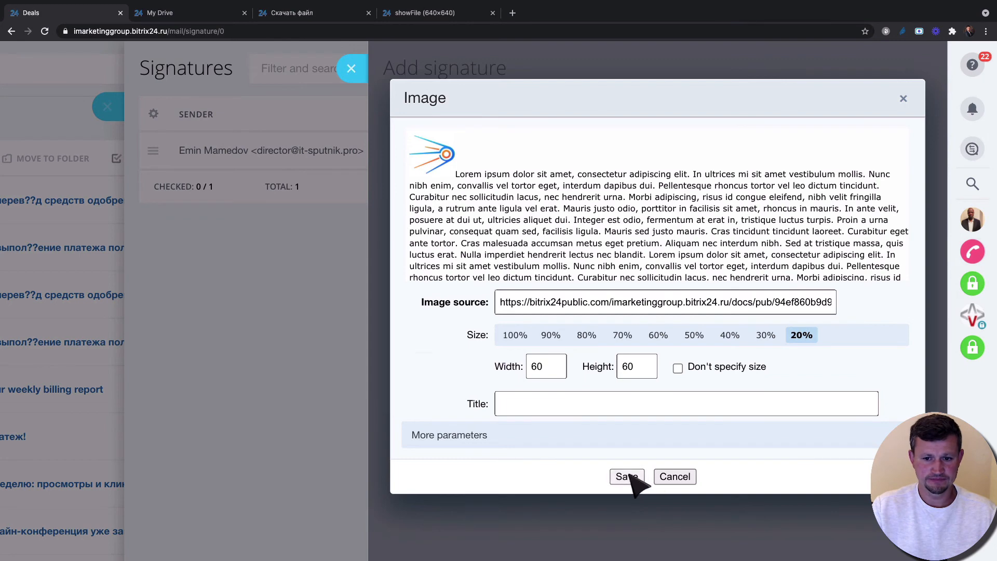
{"action": "left_click", "coordinate": [626, 477]}
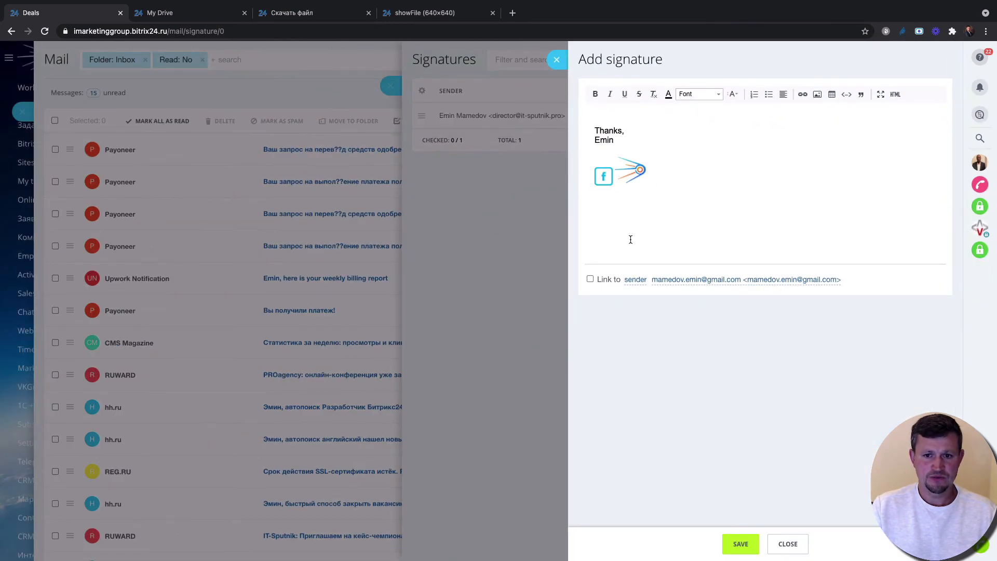
- Tick Link to sender and save the 'Thanks, Emin' signature to the list
{"action": "left_click", "coordinate": [590, 279]}
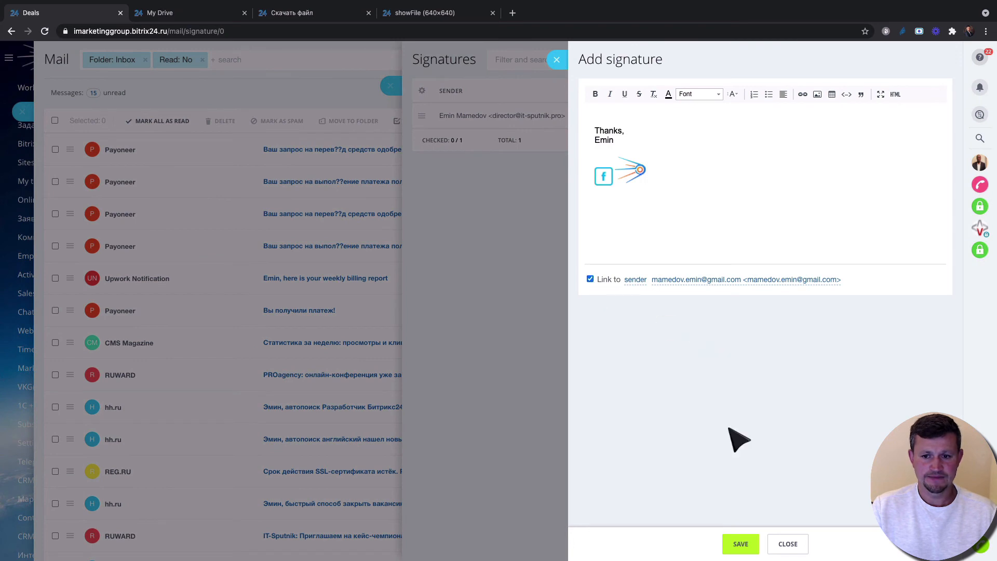
{"action": "left_click", "coordinate": [740, 543]}
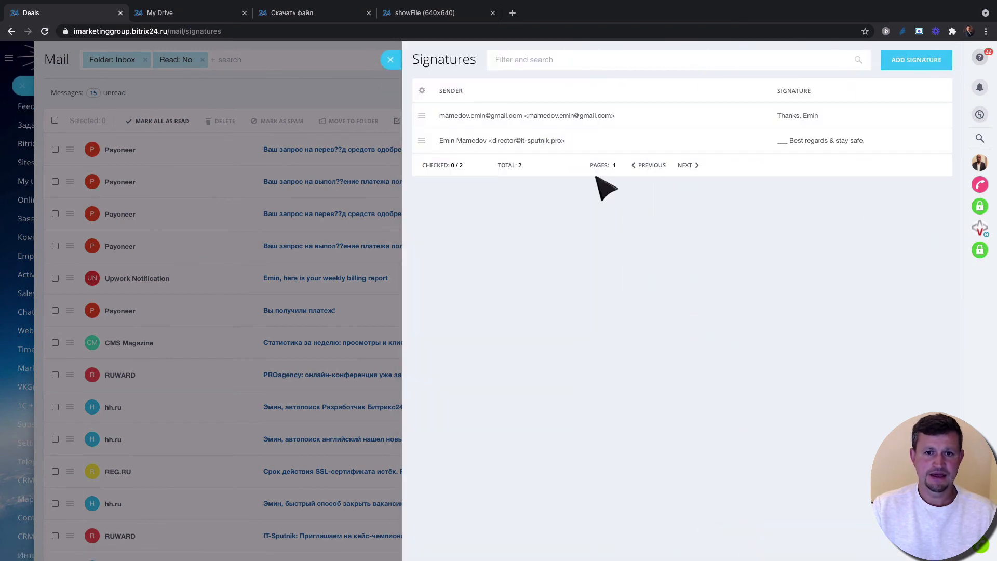
{"action": "mouse_move", "coordinate": [493, 140]}
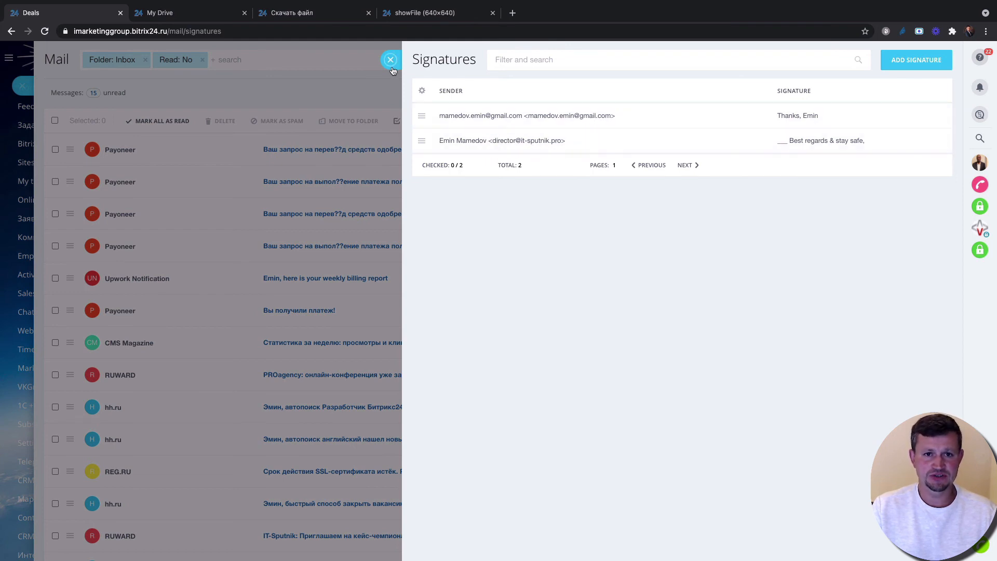
- Close Signatures, start a new message, then switch to the IT-Sputnik logo image tab
{"action": "left_click", "coordinate": [390, 60]}
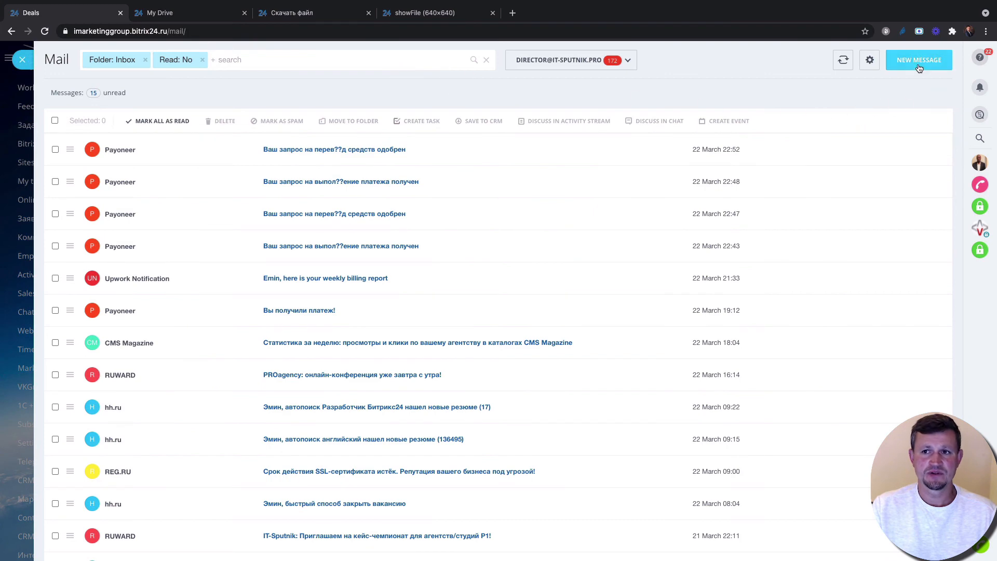
{"action": "left_click", "coordinate": [918, 60]}
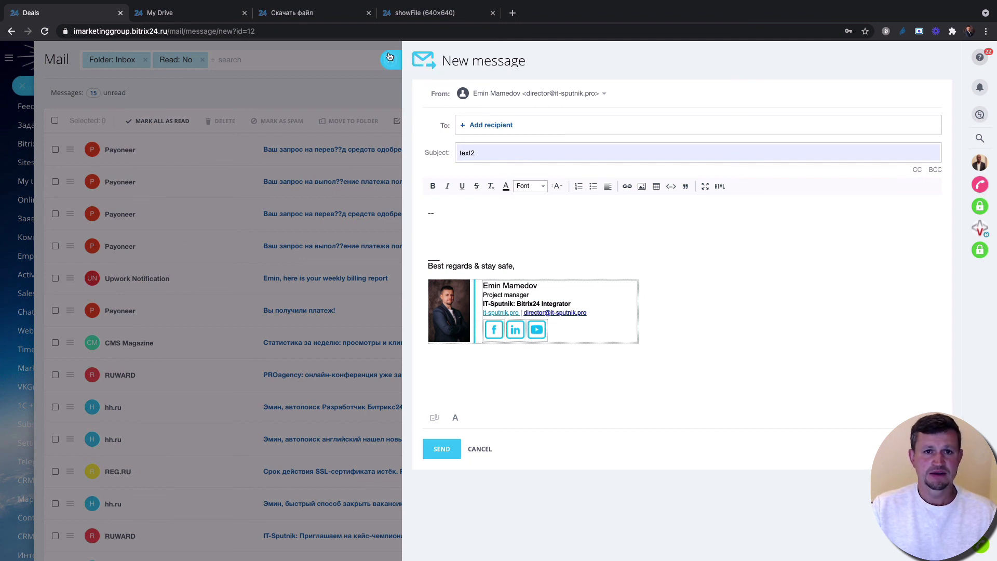
{"action": "mouse_move", "coordinate": [389, 60]}
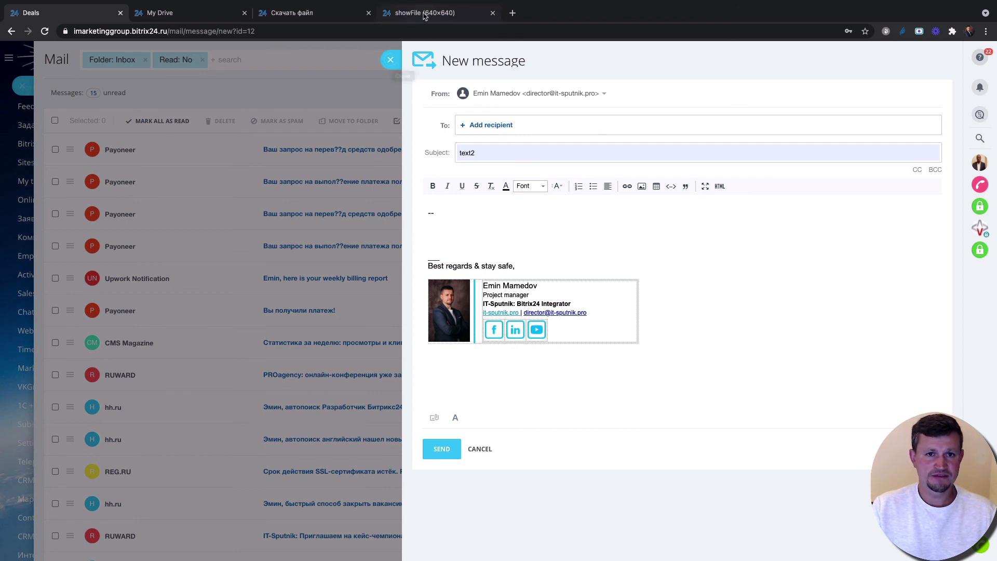
{"action": "left_click", "coordinate": [422, 12]}
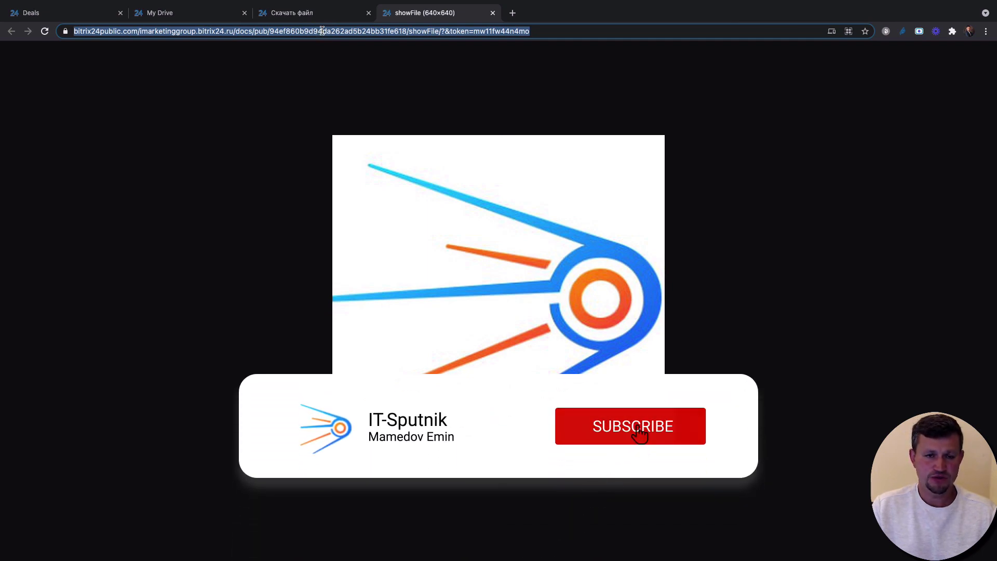
{"action": "left_click", "coordinate": [630, 426]}
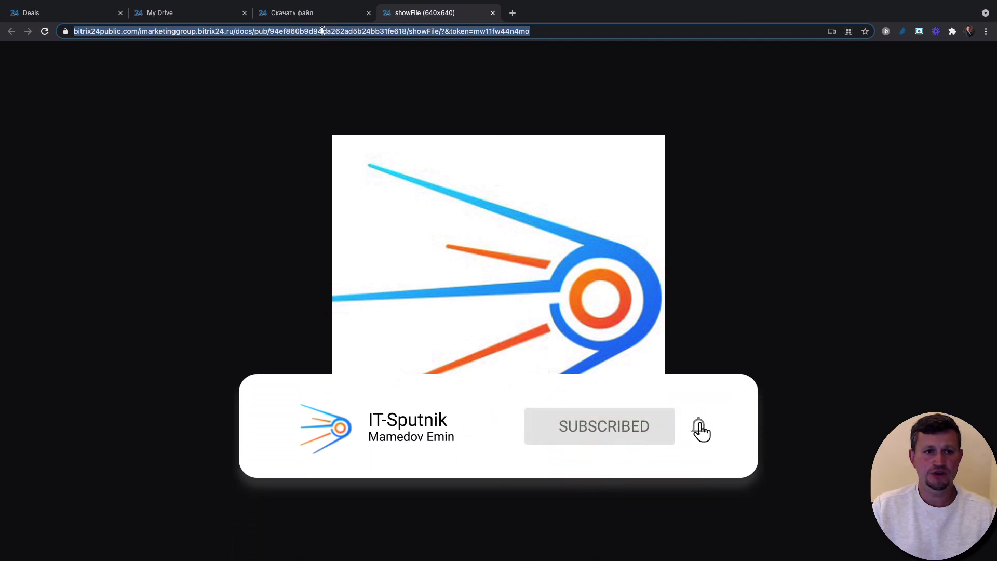